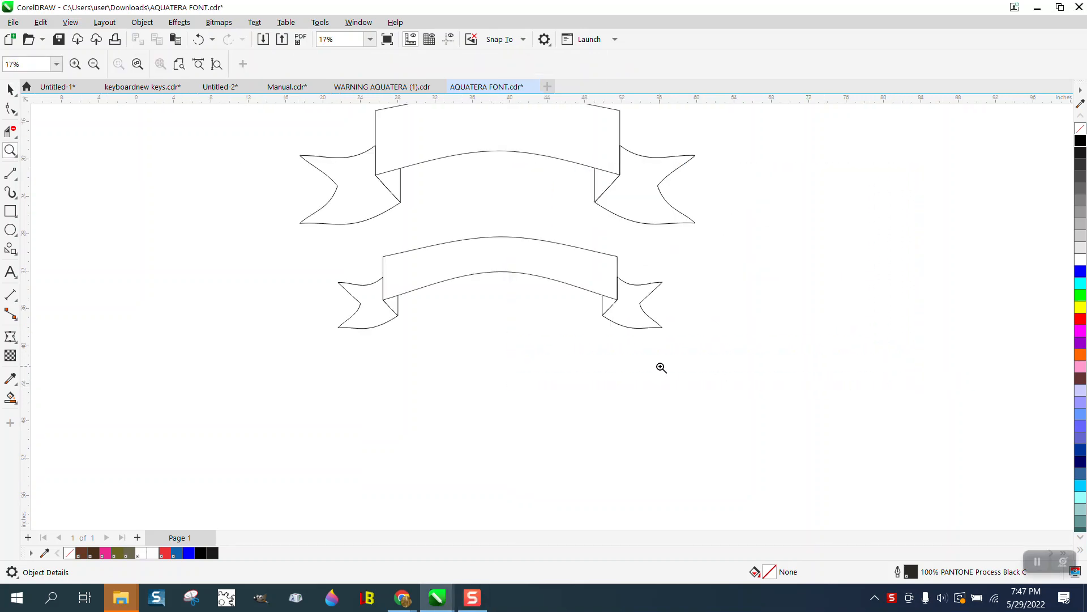
Step: Zoom out and pick the Common Shapes tool with the banner preset
{"action": "left_click", "coordinate": [93, 63]}
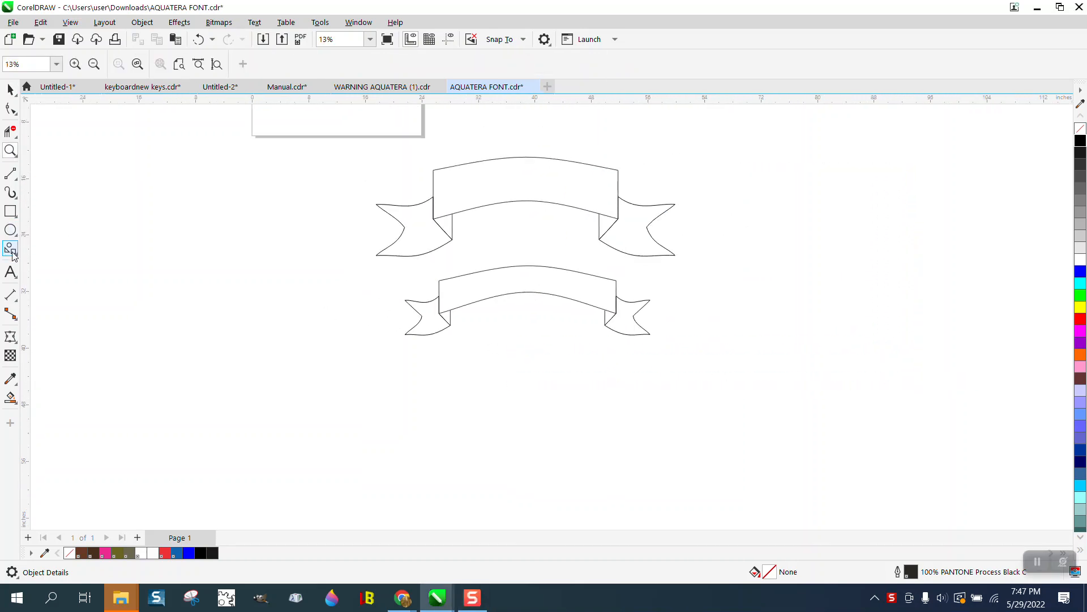
{"action": "left_click", "coordinate": [11, 248]}
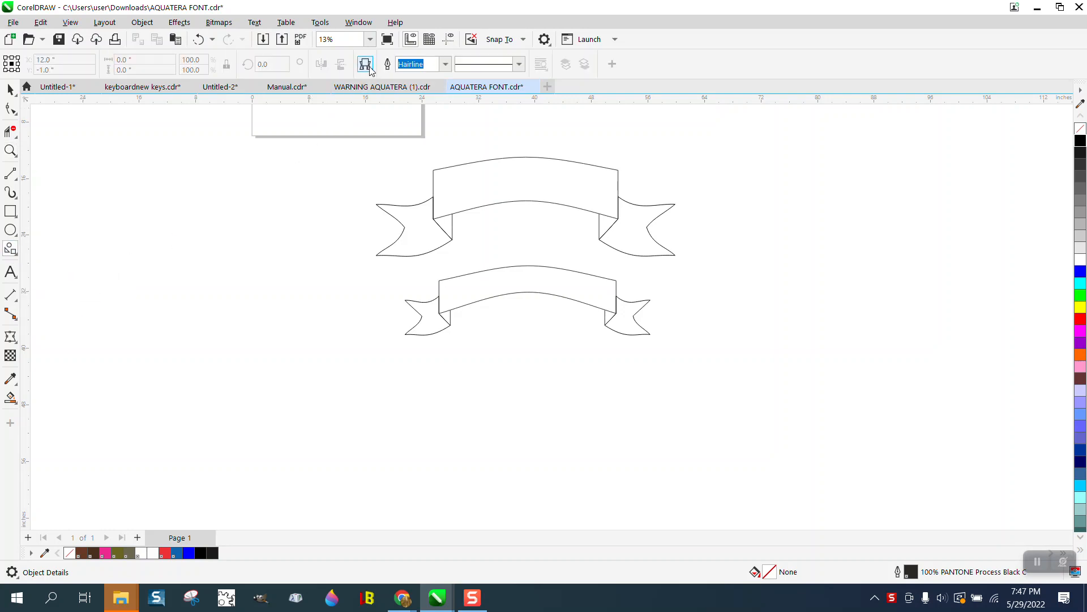
{"action": "left_click", "coordinate": [365, 64]}
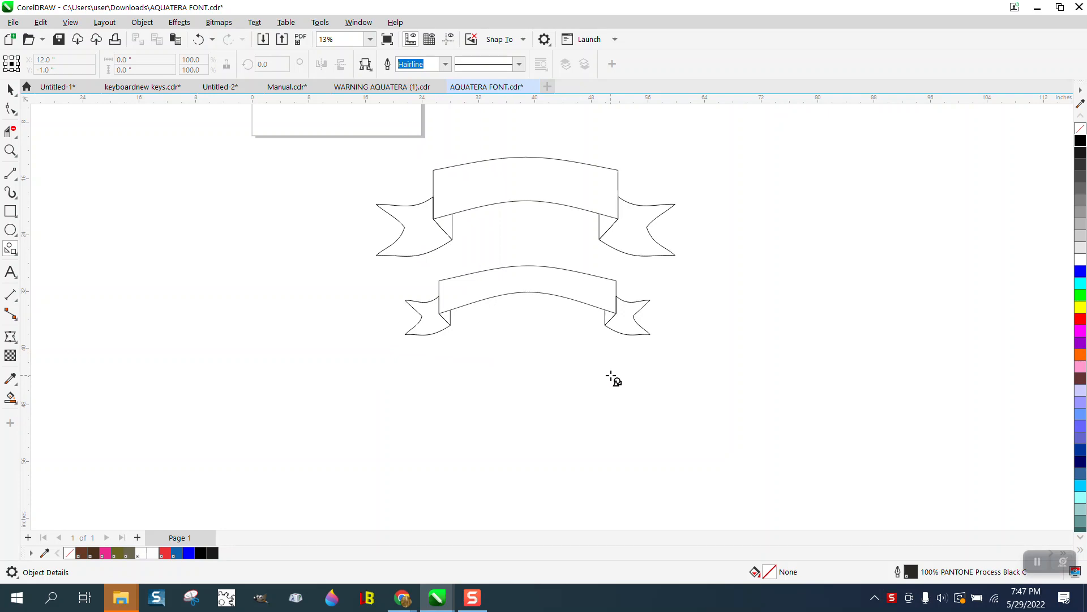
Step: Draw a straight banner below the two ribbons and convert it to curves
{"action": "left_click_drag", "start_coordinate": [615, 380], "coordinate": [387, 445]}
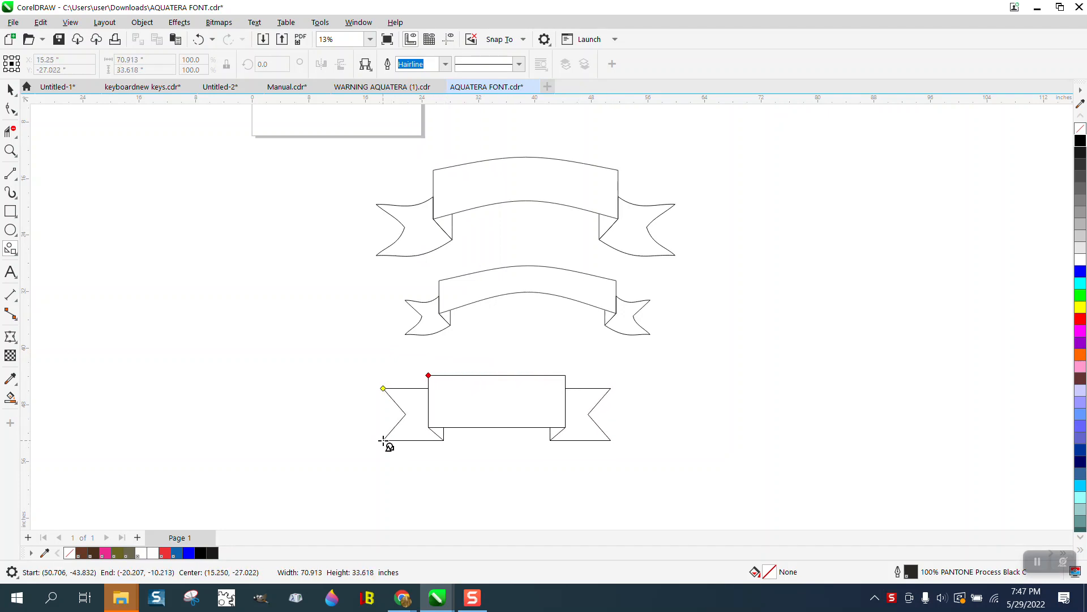
{"action": "left_click", "coordinate": [481, 401]}
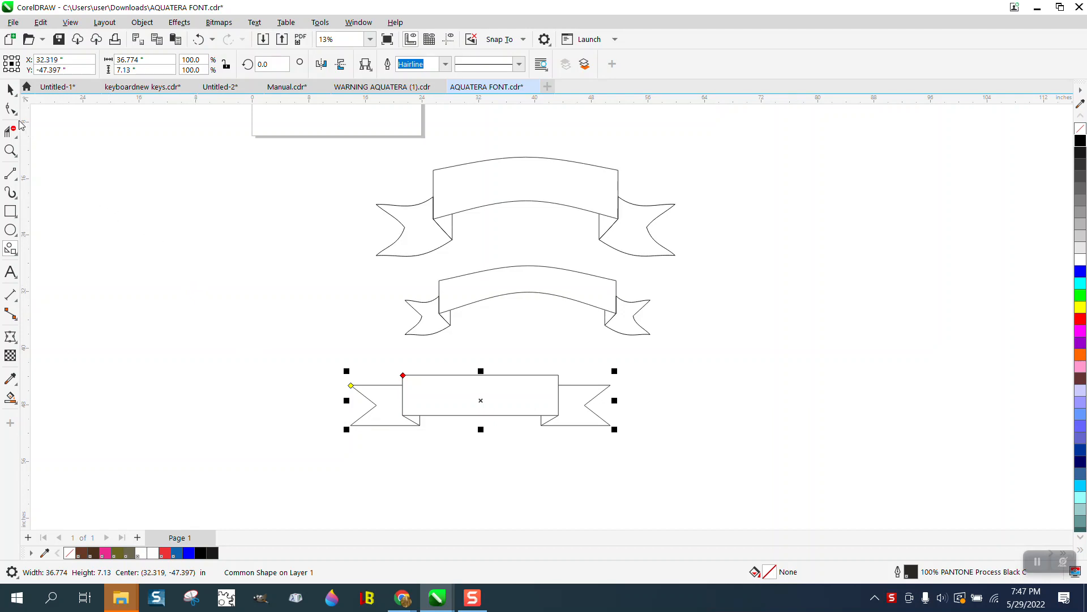
{"action": "left_click", "coordinate": [11, 91]}
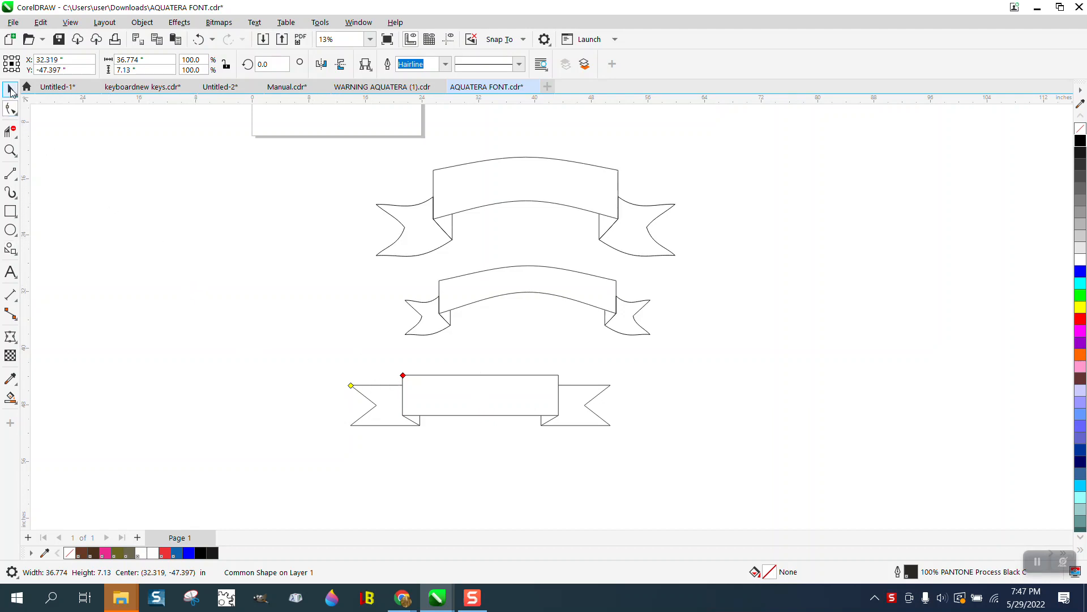
{"action": "left_click", "coordinate": [480, 401]}
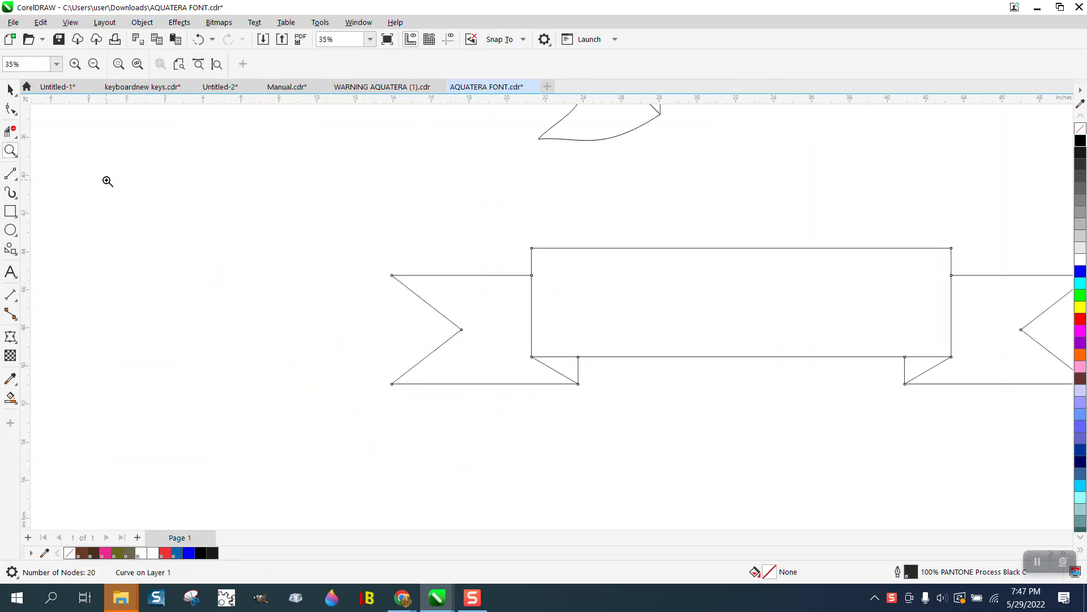
Step: Zoom in with the Shape tool and bend the left tail's bottom edge into an arc
{"action": "left_click", "coordinate": [10, 109]}
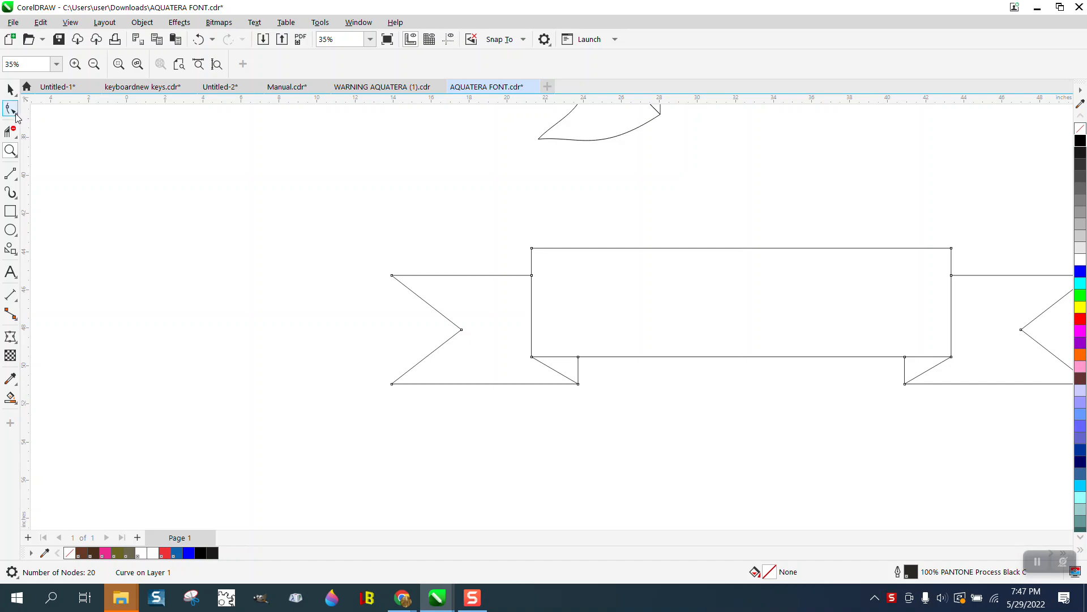
{"action": "left_click", "coordinate": [10, 108]}
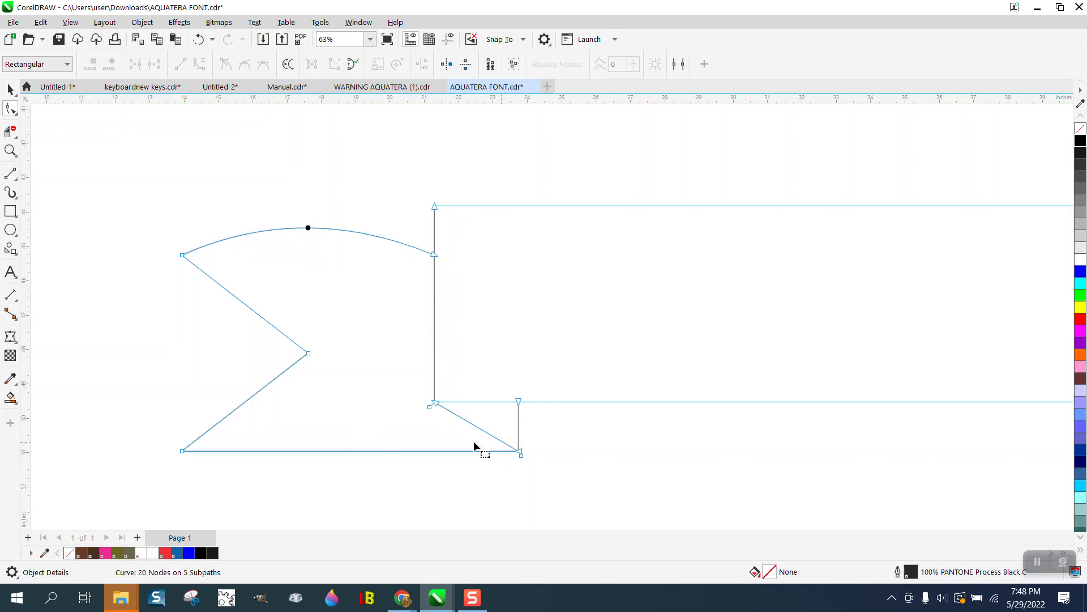
{"action": "mouse_move", "coordinate": [176, 451]}
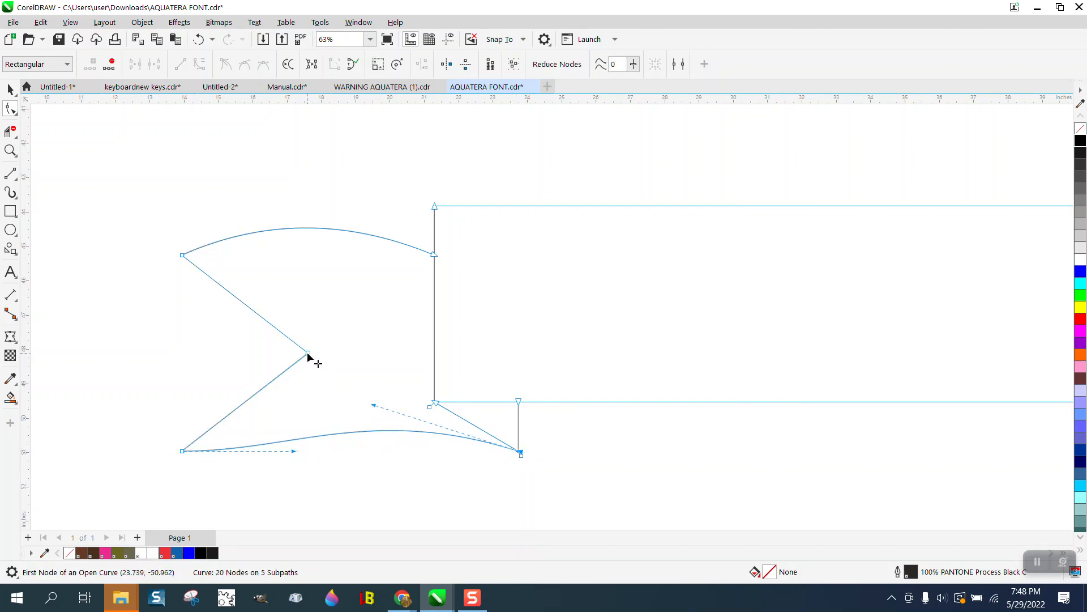
{"action": "left_click_drag", "start_coordinate": [307, 353], "coordinate": [307, 332]}
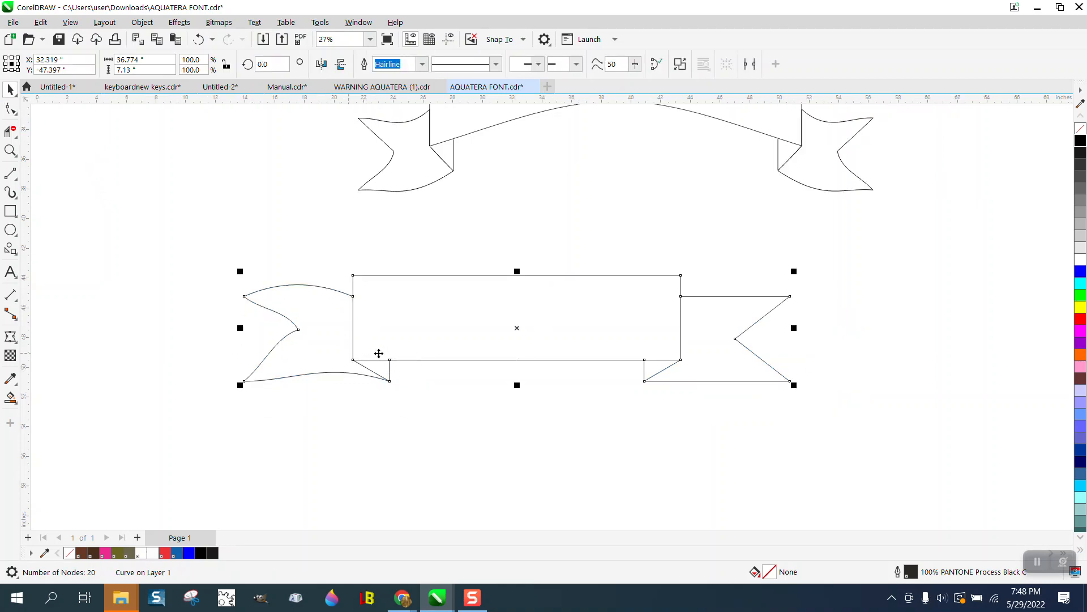
{"action": "mouse_move", "coordinate": [455, 387]}
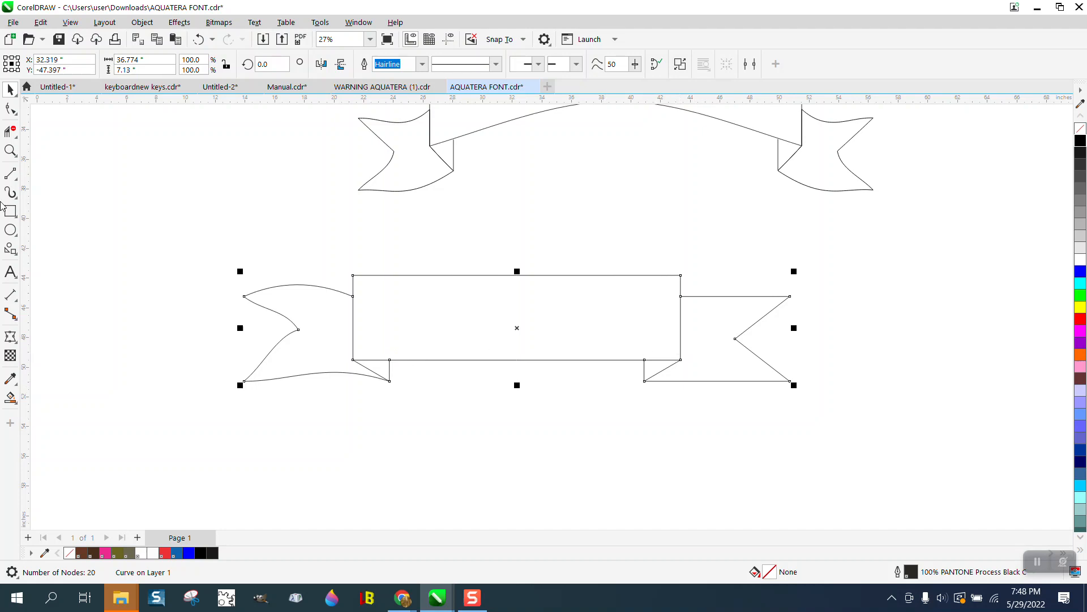
Step: Delete the banner's right tail segments with Virtual Segment Delete
{"action": "left_click", "coordinate": [11, 132]}
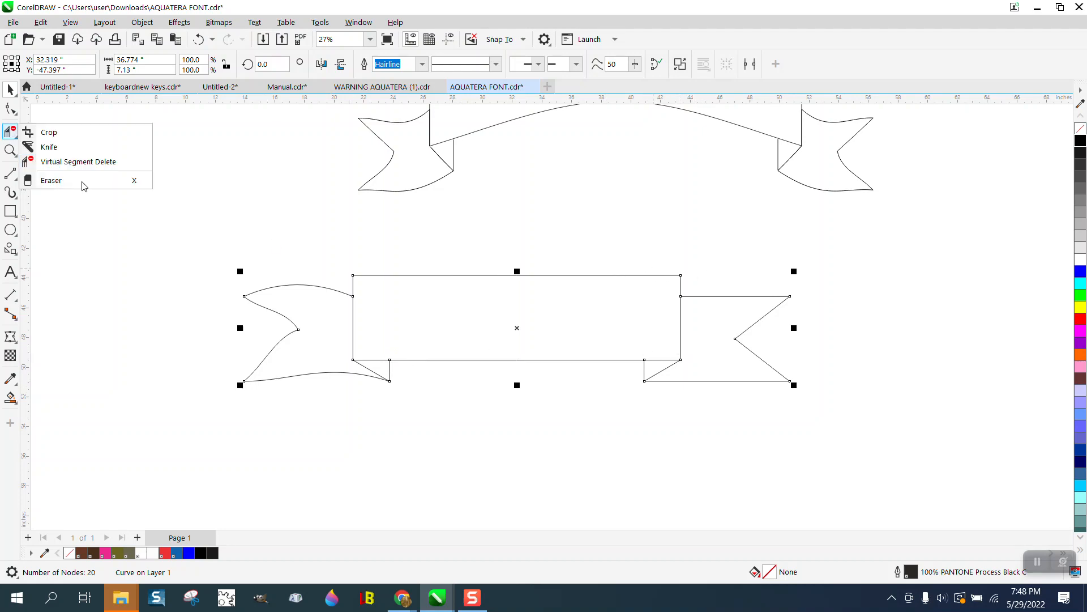
{"action": "left_click", "coordinate": [51, 181]}
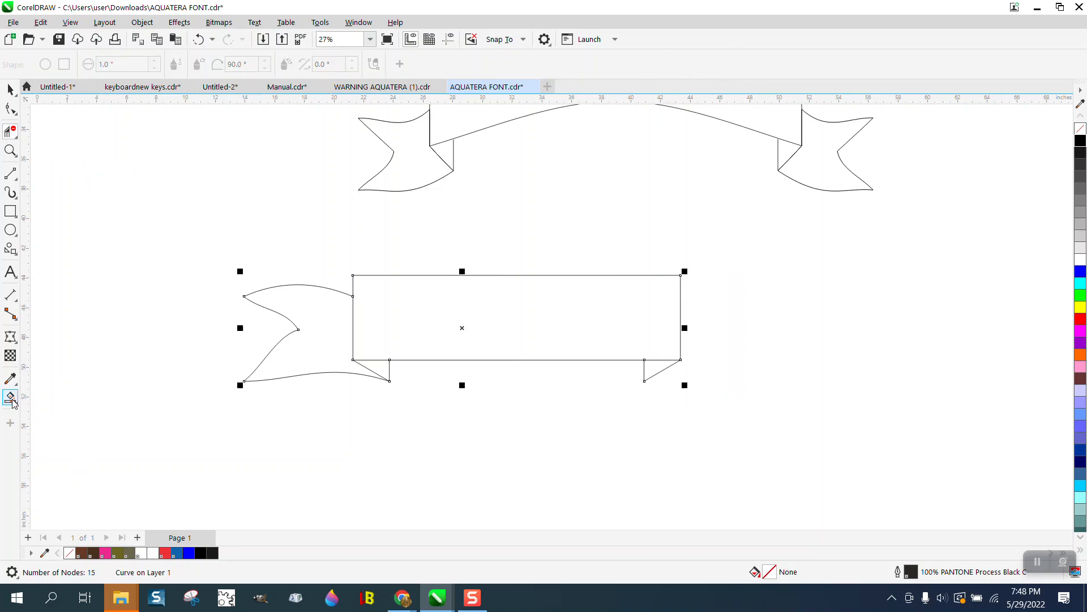
{"action": "mouse_move", "coordinate": [11, 398]}
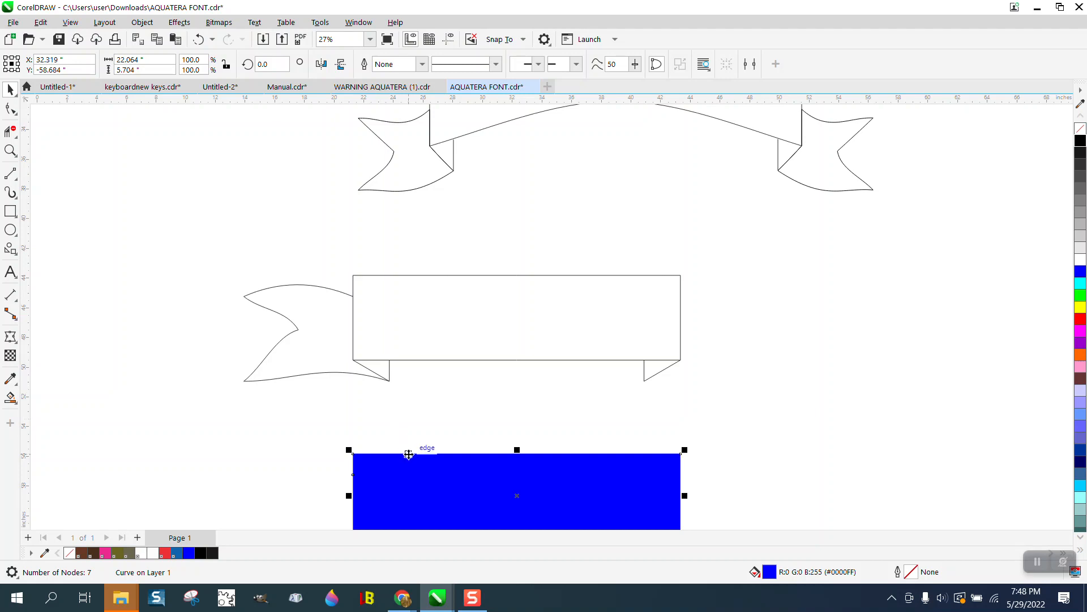
{"action": "mouse_move", "coordinate": [426, 268]}
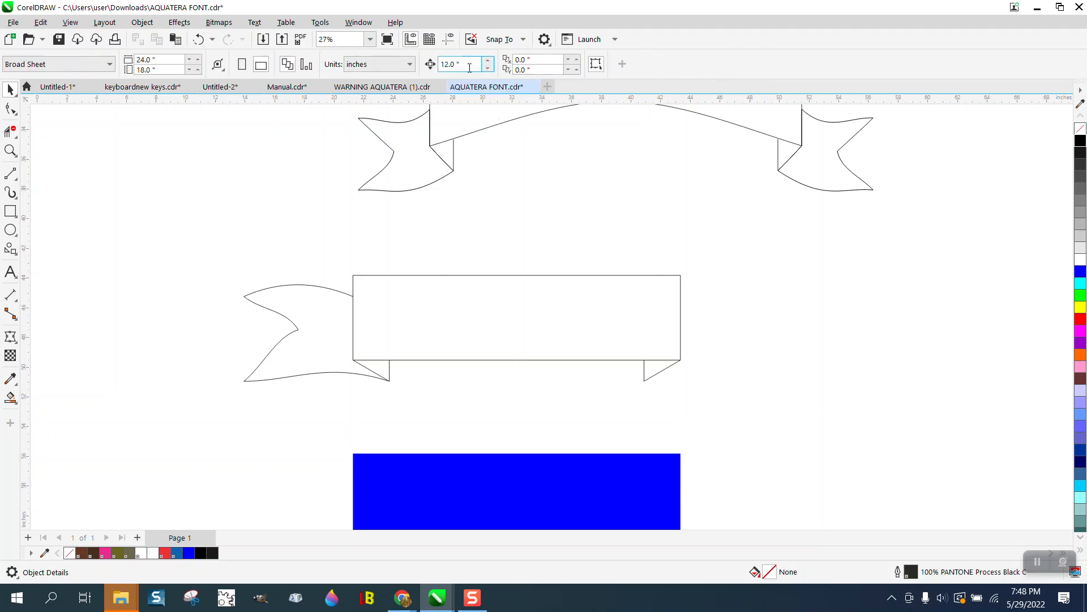
Step: Set the nudge distance to 22.064 inches
{"action": "type", "text": "22"}
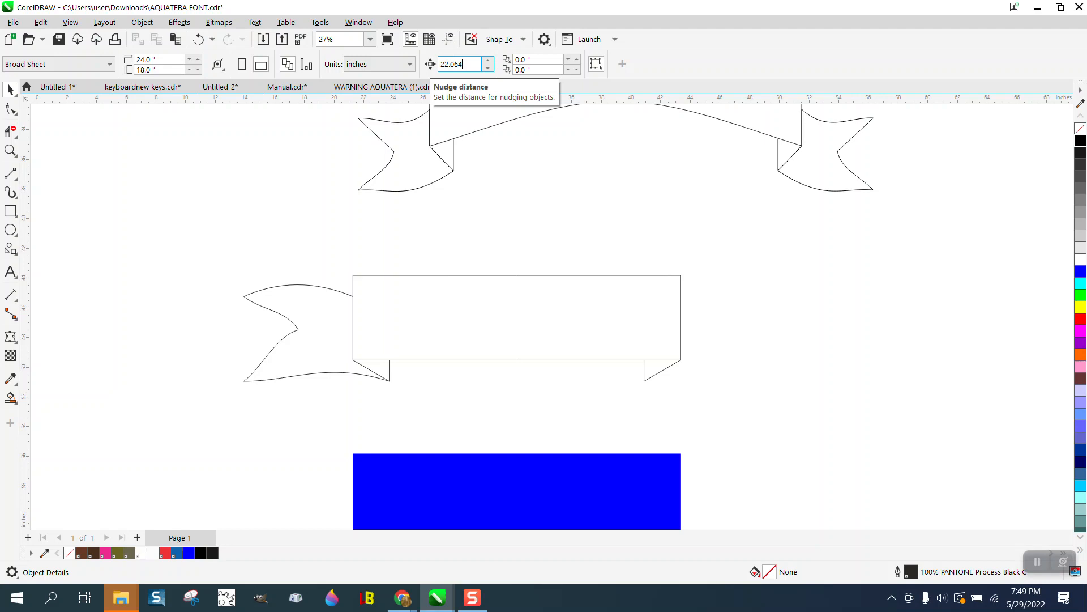
{"action": "left_click", "coordinate": [487, 86]}
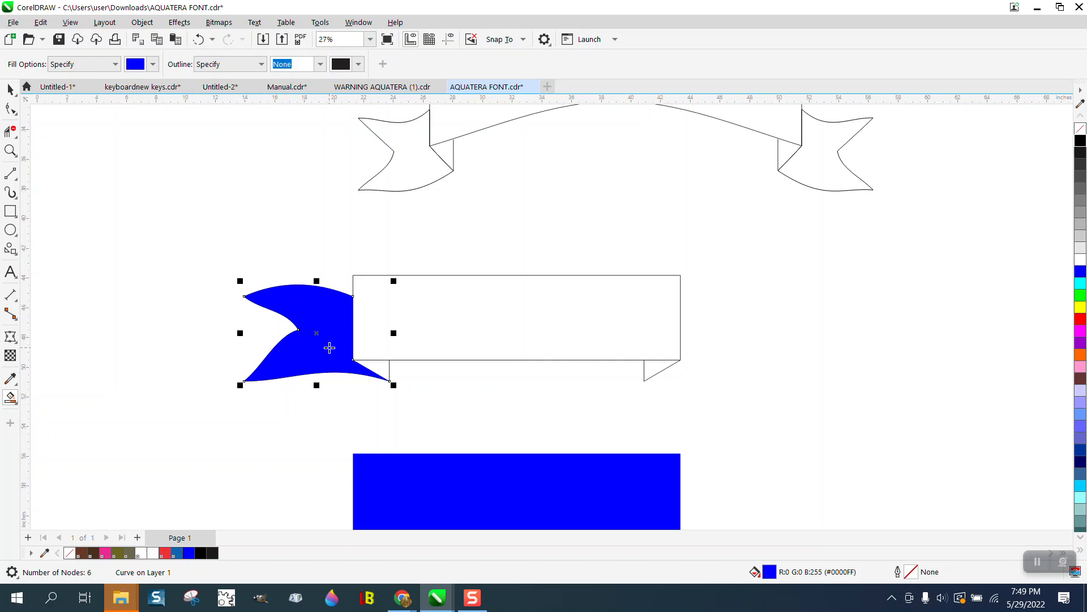
Step: Drag the mirrored blue tail copy to the banner's right end
{"action": "left_click_drag", "start_coordinate": [316, 332], "coordinate": [644, 332]}
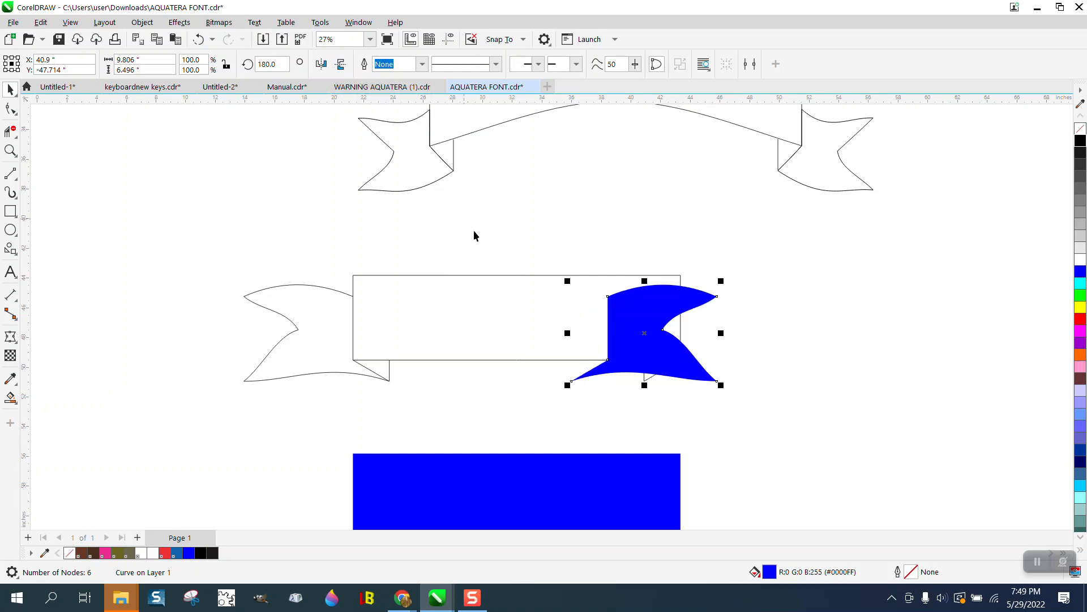
{"action": "mouse_move", "coordinate": [456, 238]}
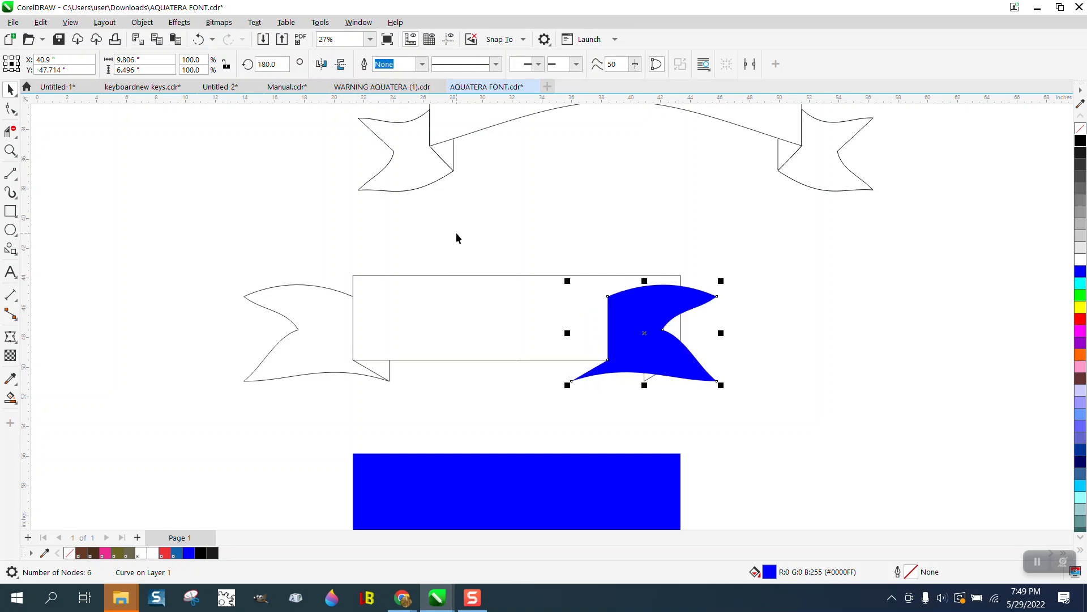